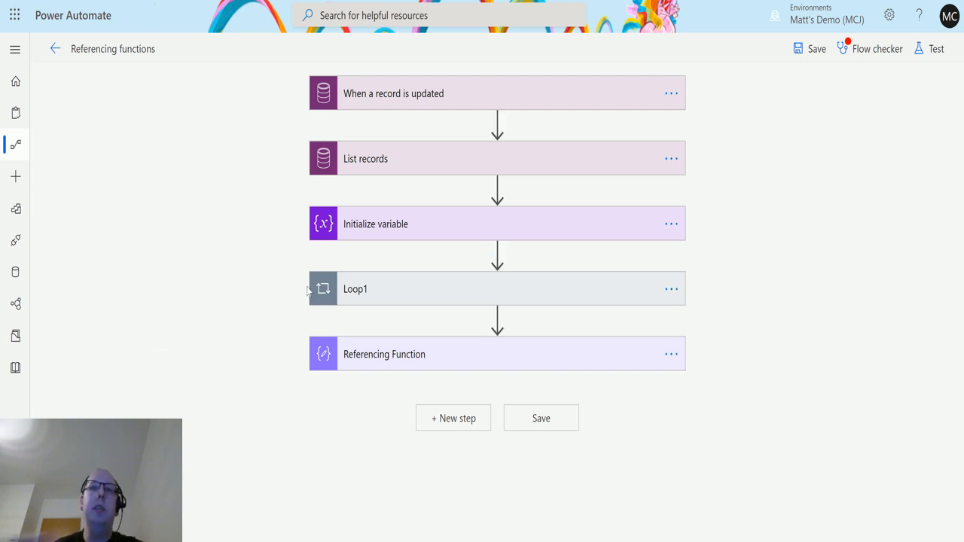
mouse_move(187, 293)
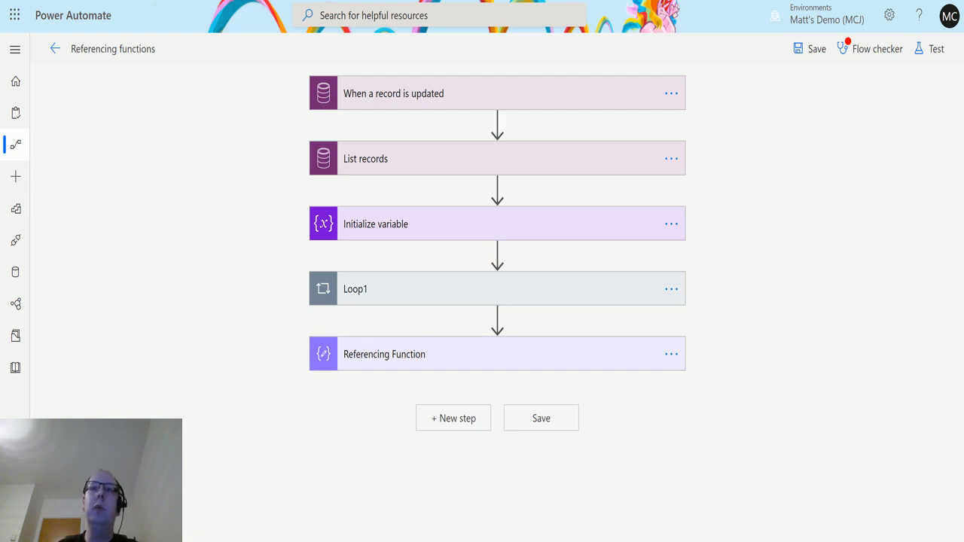
mouse_move(350, 115)
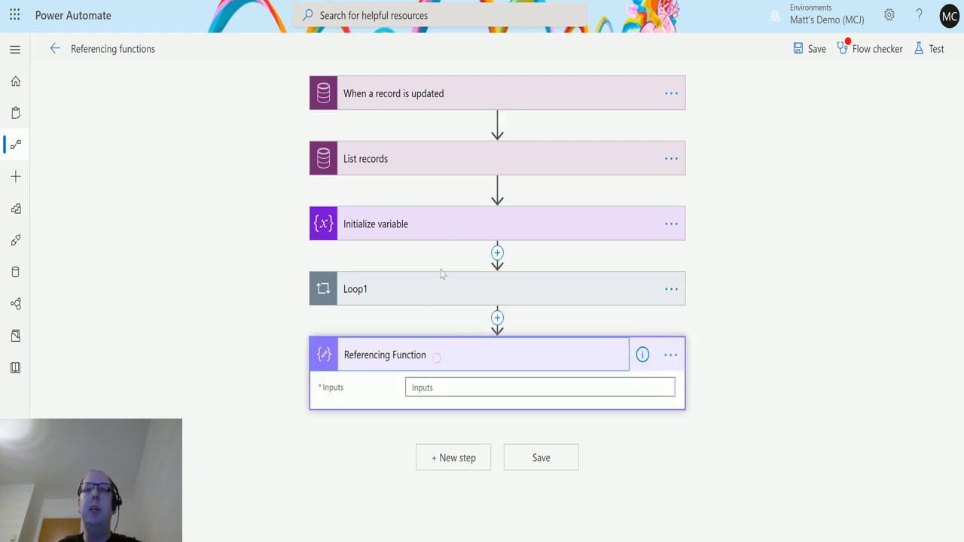
Insert the workflow() expression from Workflow functions into the Referencing Function's Inputs.
left_click(540, 387)
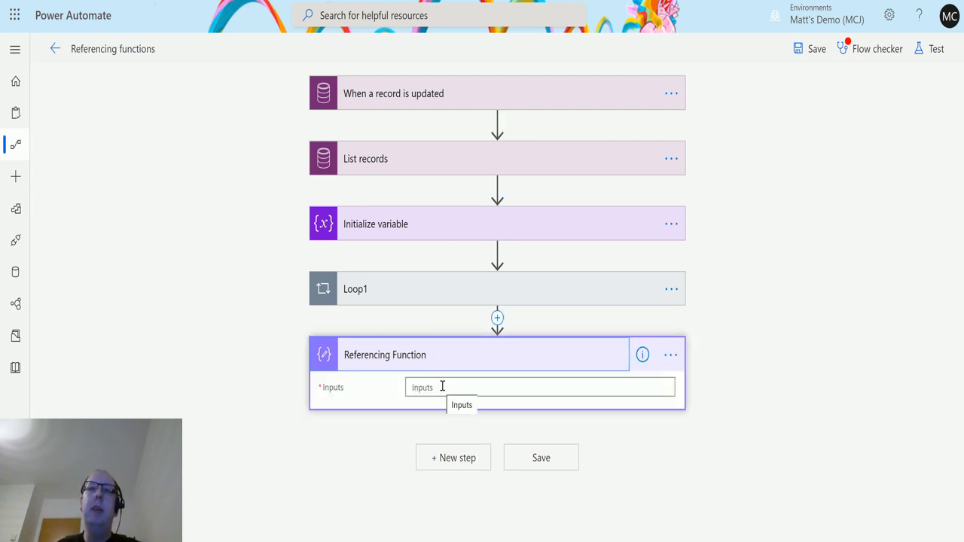
left_click(540, 387)
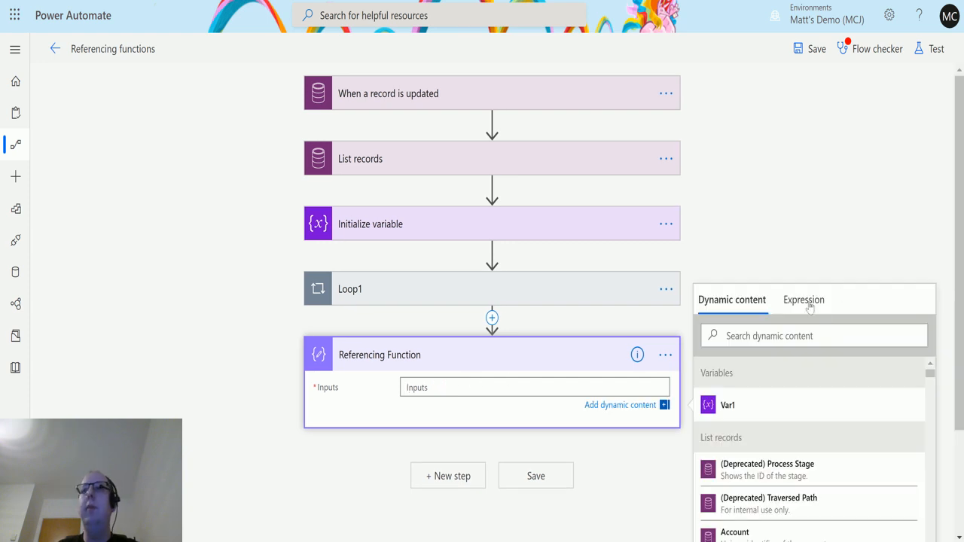
left_click(804, 300)
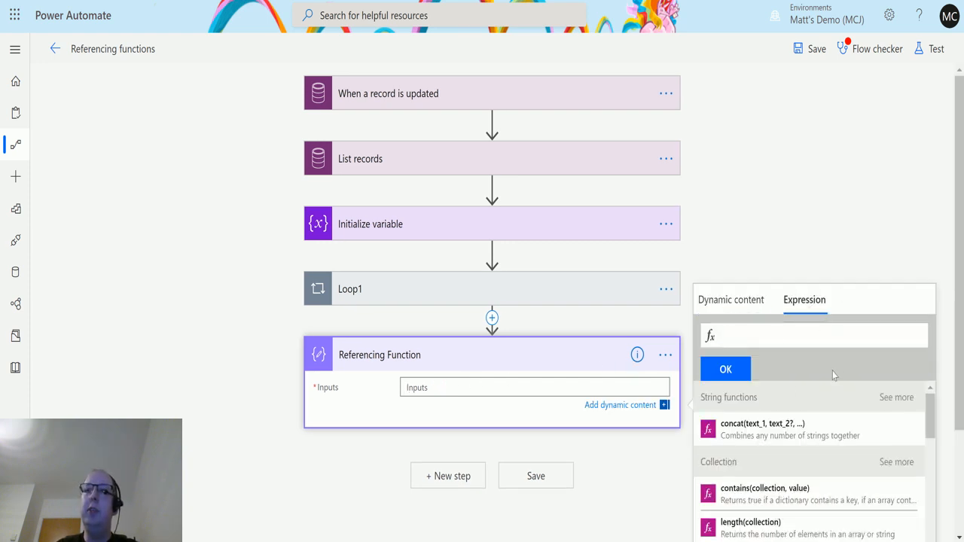
scroll("down", 3)
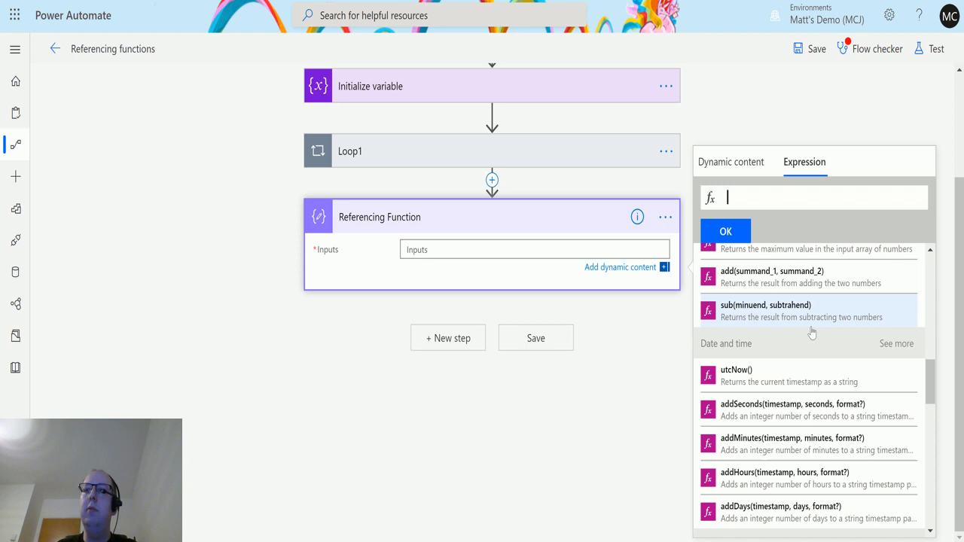
scroll("down", 3)
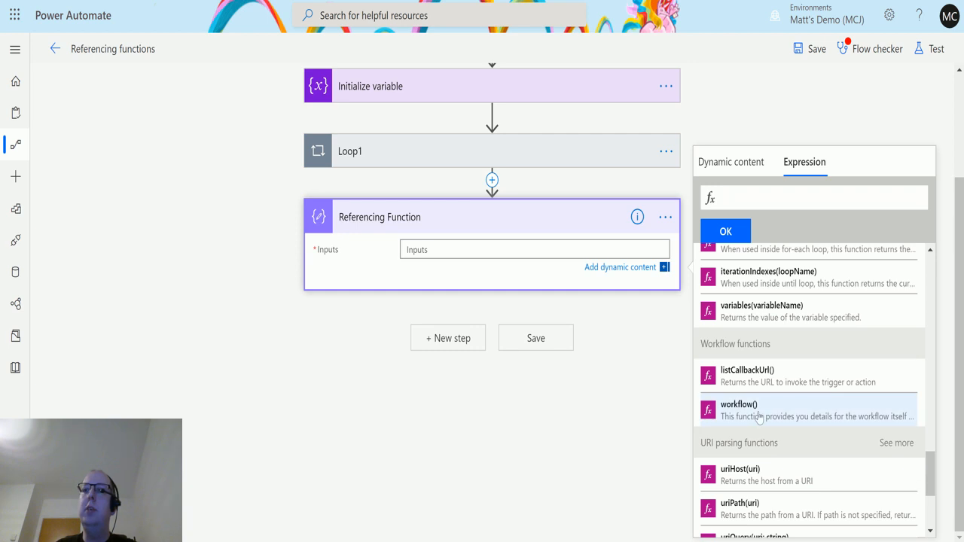
mouse_move(738, 409)
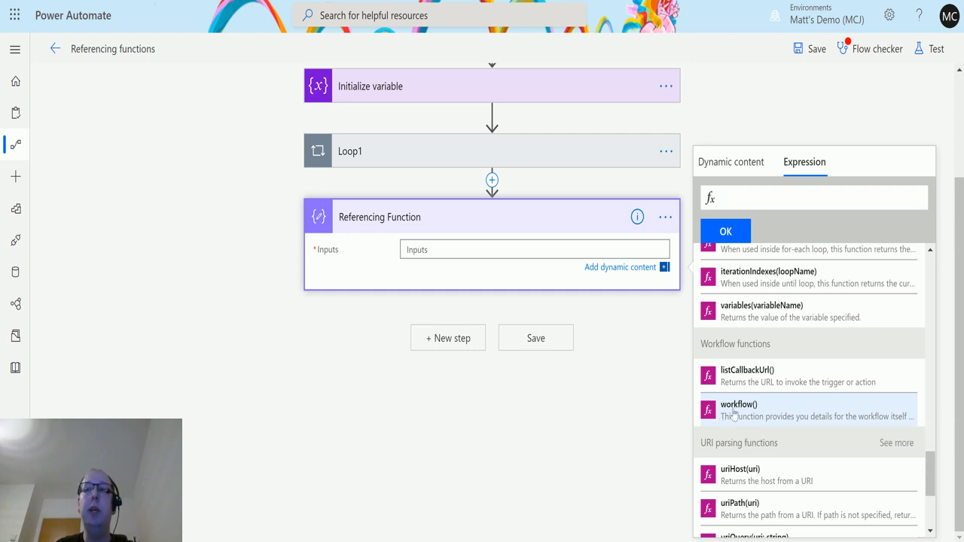
mouse_move(776, 416)
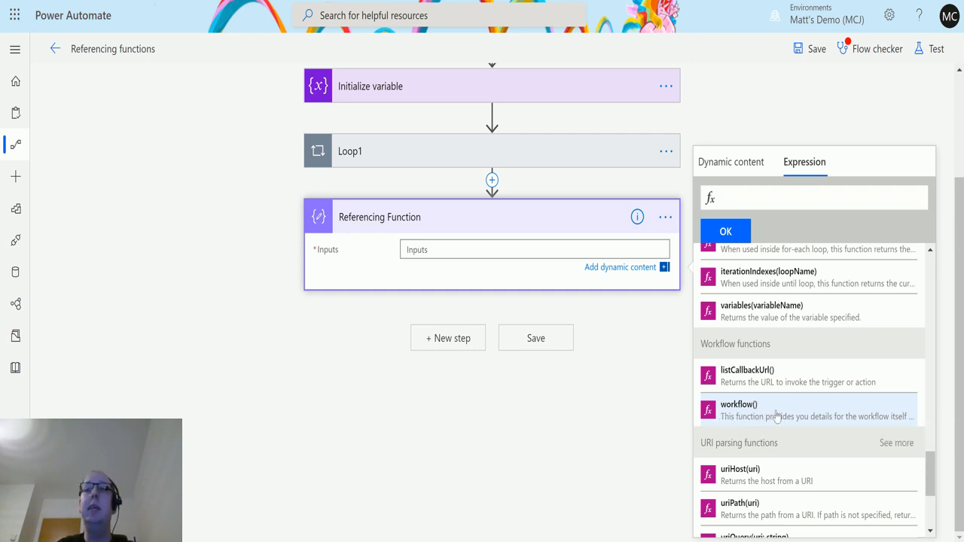
mouse_move(757, 416)
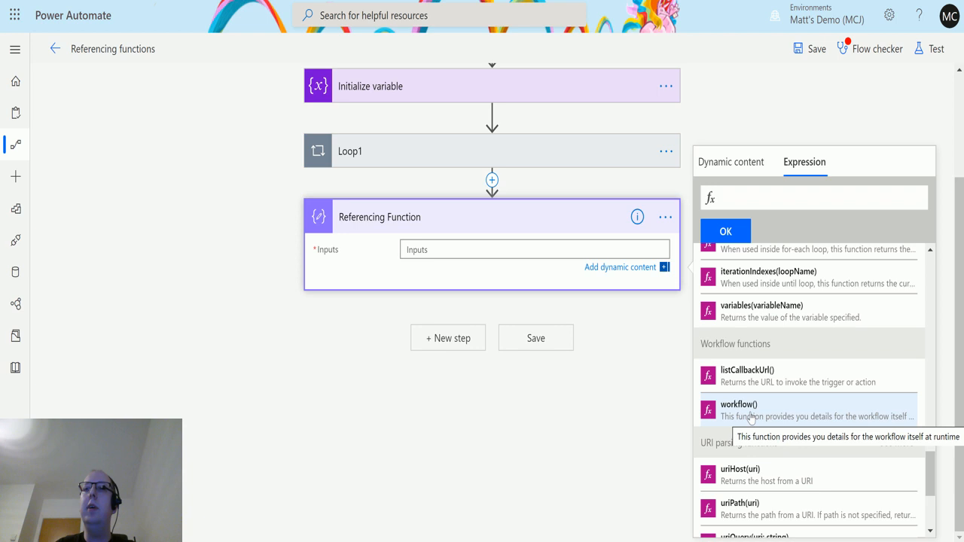
left_click(739, 409)
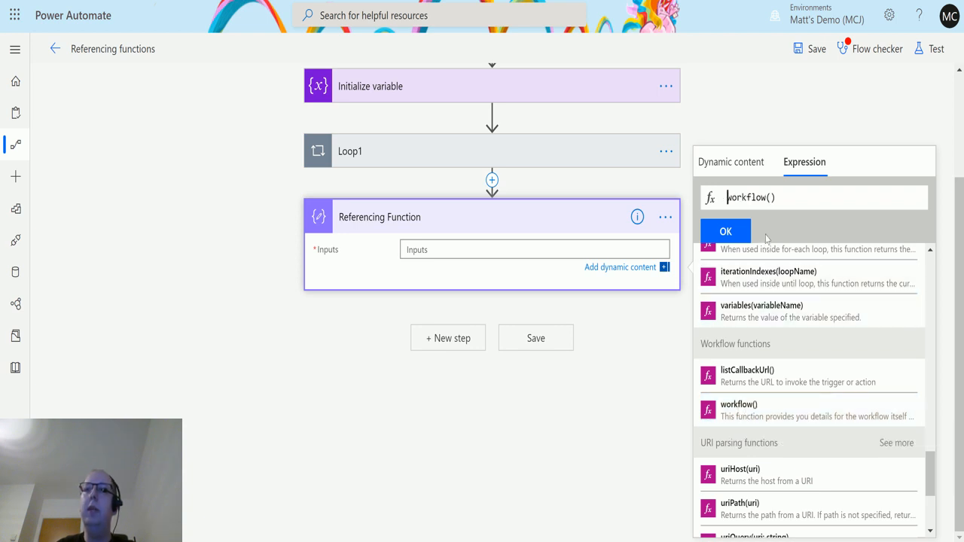
mouse_move(793, 192)
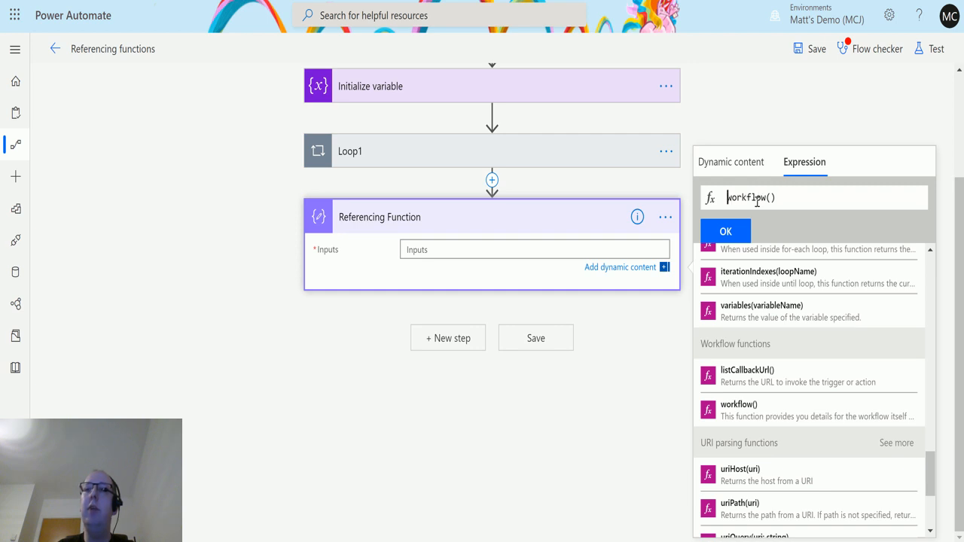
mouse_move(726, 232)
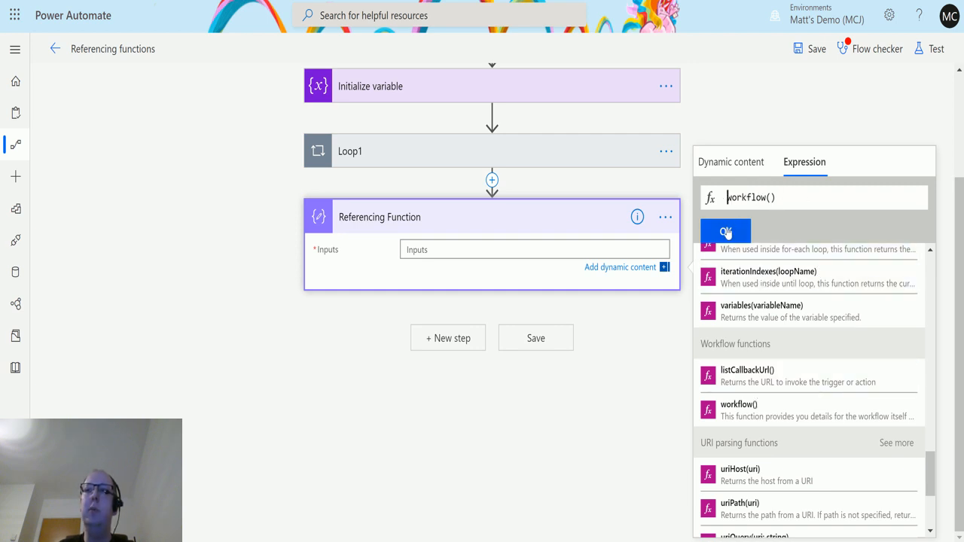
left_click(725, 232)
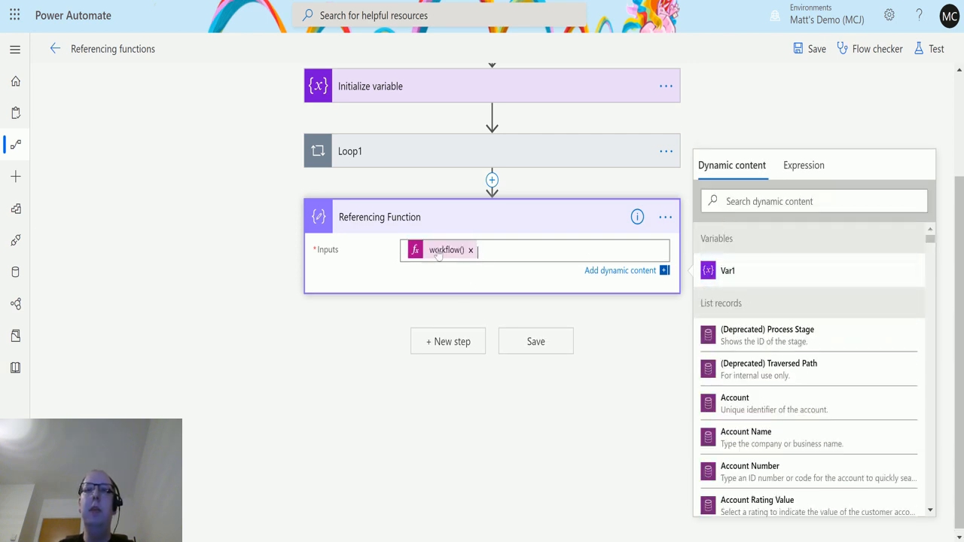
mouse_move(929, 49)
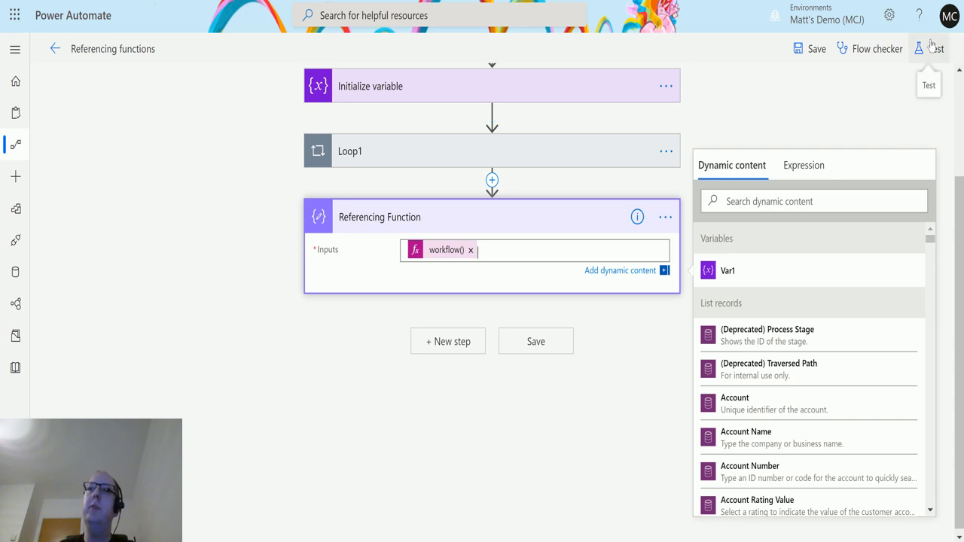
Save and test the flow using the latest succeeded run's data, then review the workflow JSON output.
left_click(928, 48)
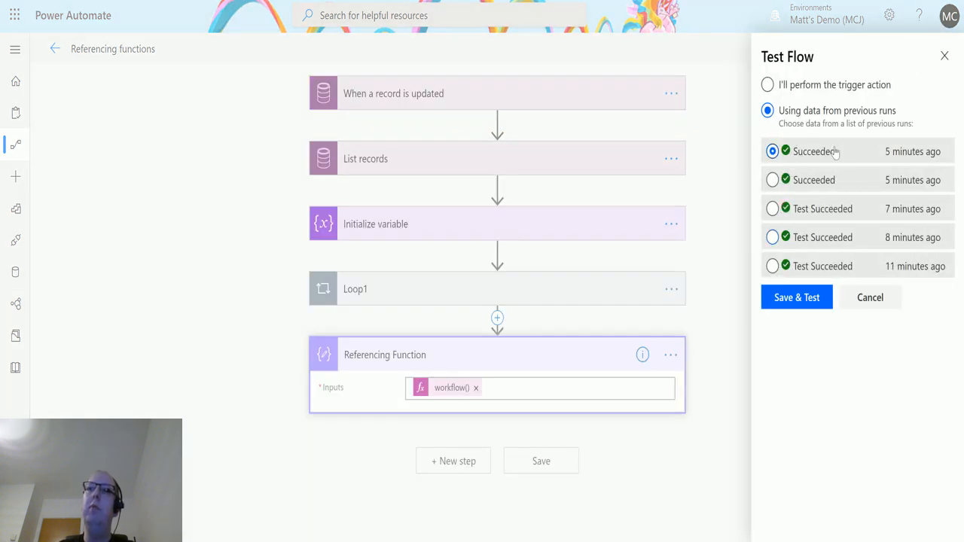
left_click(797, 297)
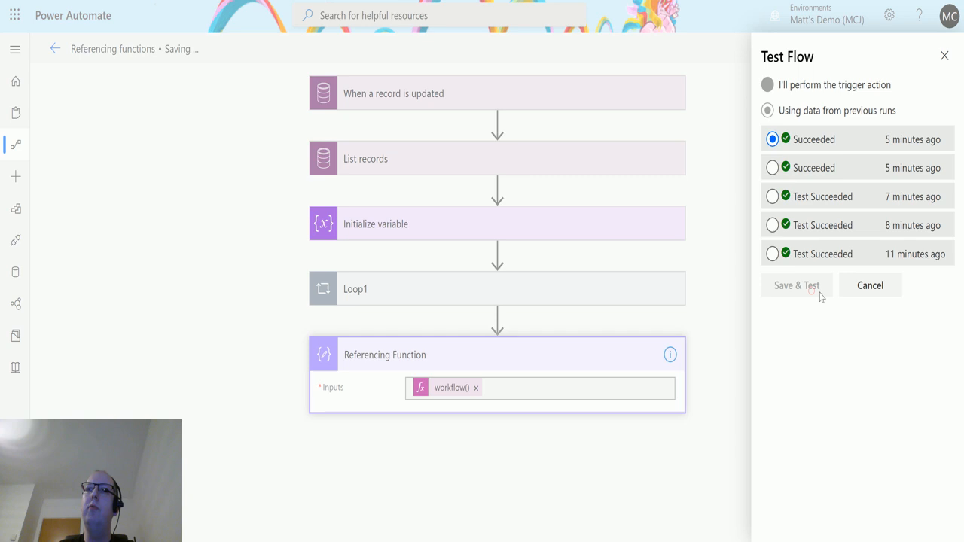
left_click(797, 285)
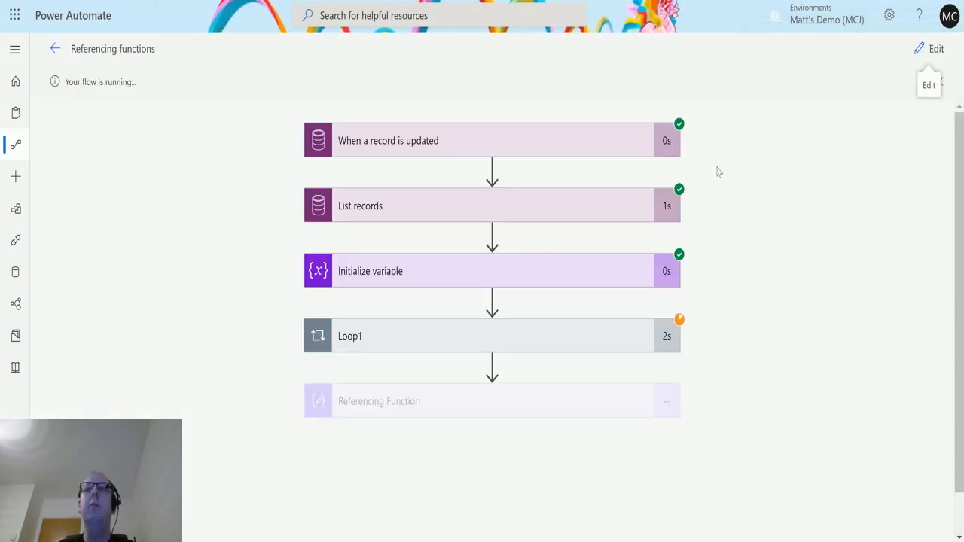
scroll("down", 3)
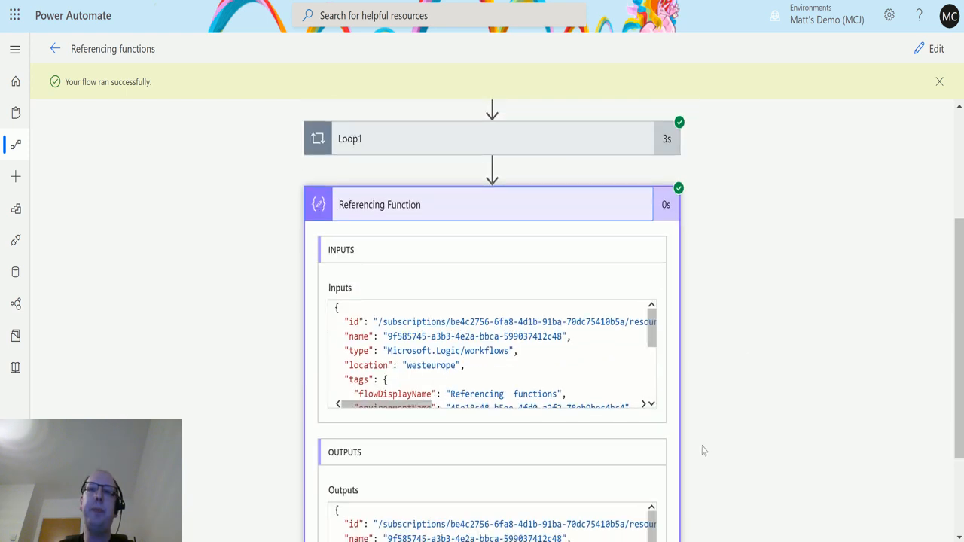
scroll("down", 3)
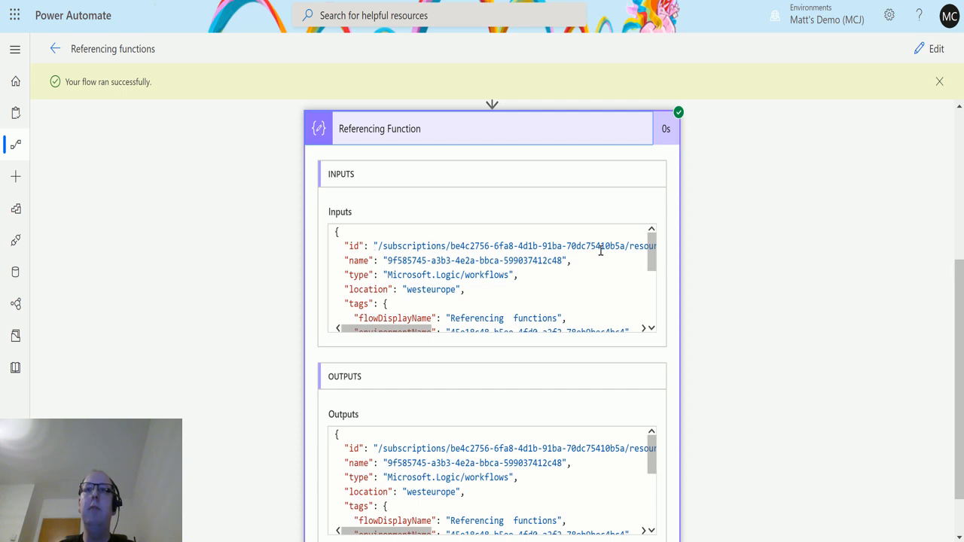
mouse_move(391, 235)
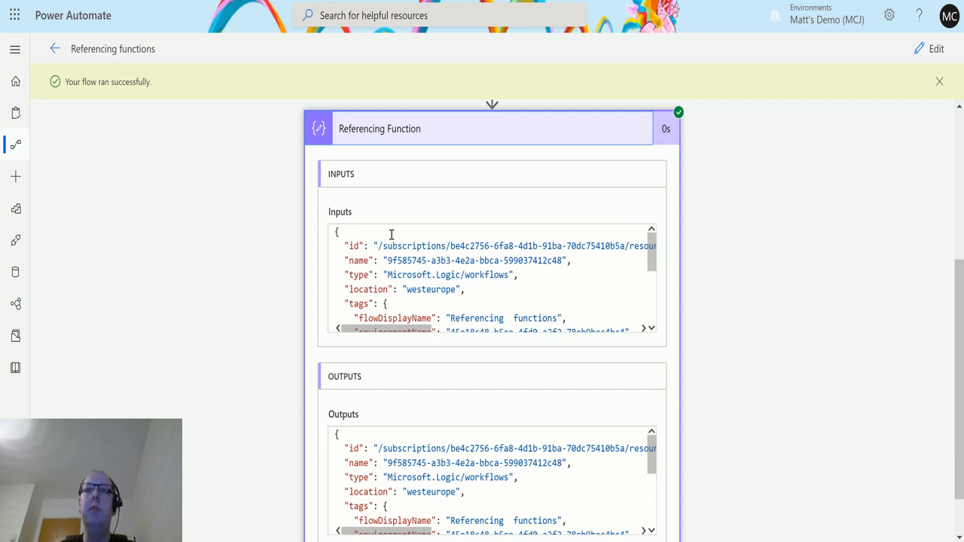
mouse_move(377, 272)
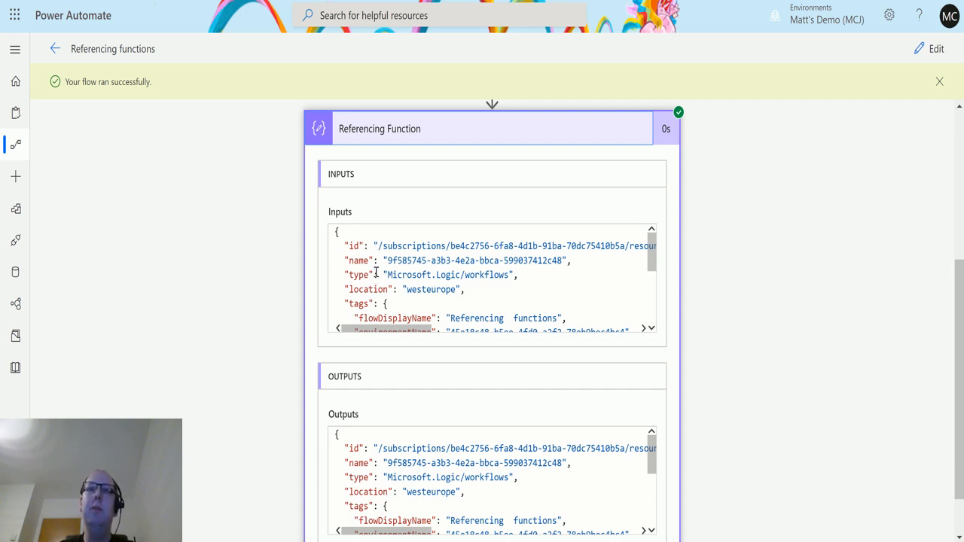
mouse_move(544, 252)
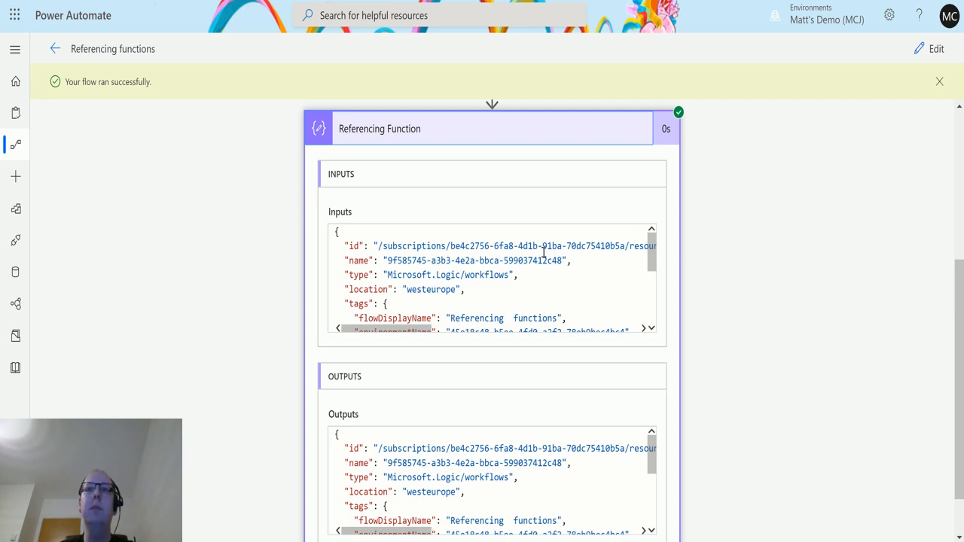
mouse_move(453, 283)
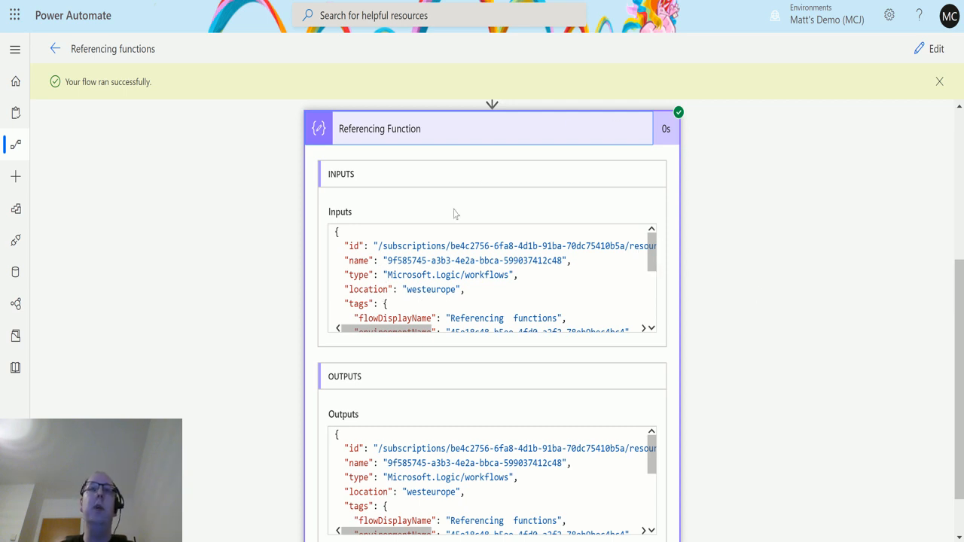
mouse_move(511, 254)
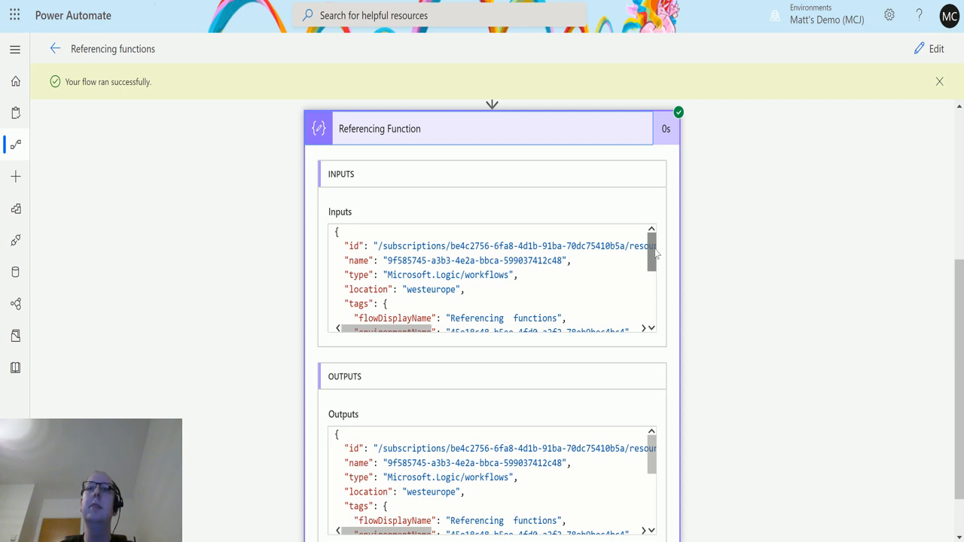
scroll("down", 3)
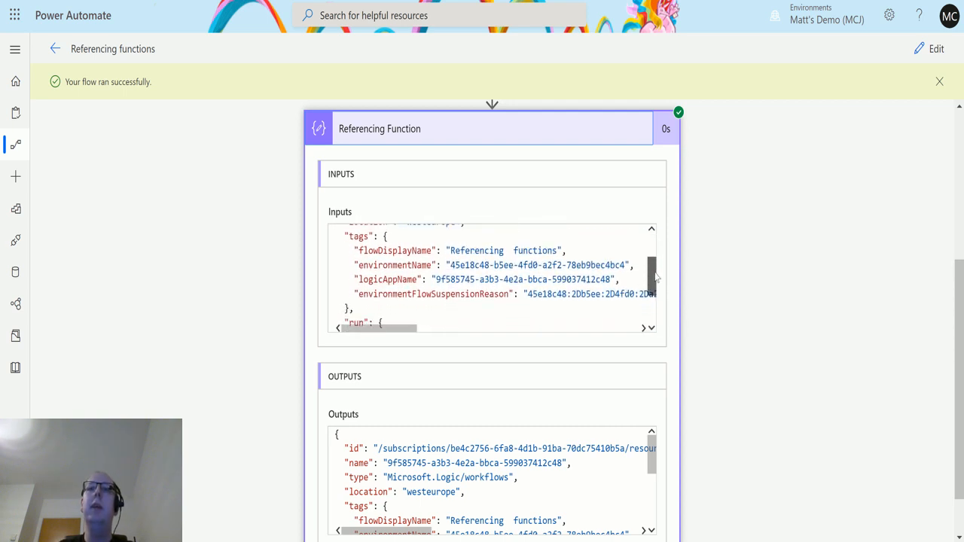
scroll("down", 3)
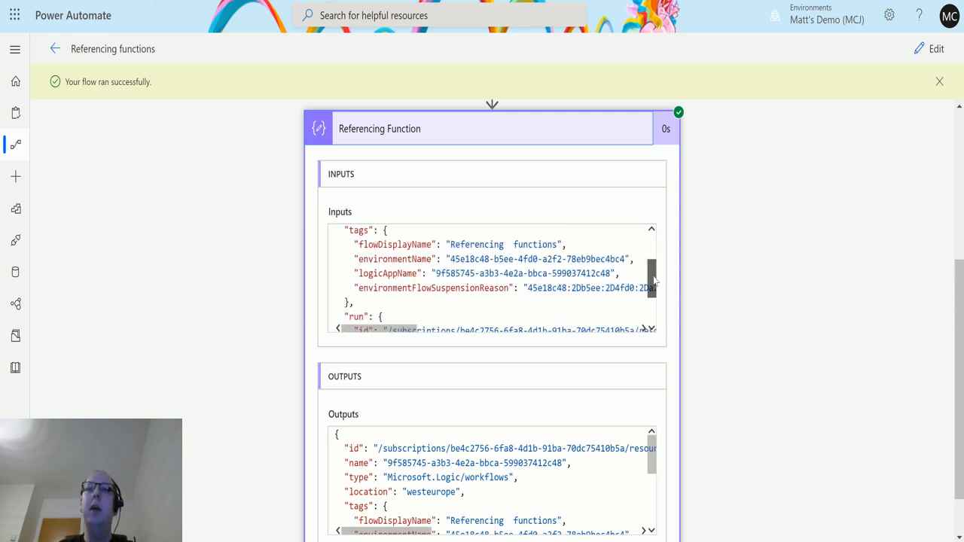
scroll("down", 3)
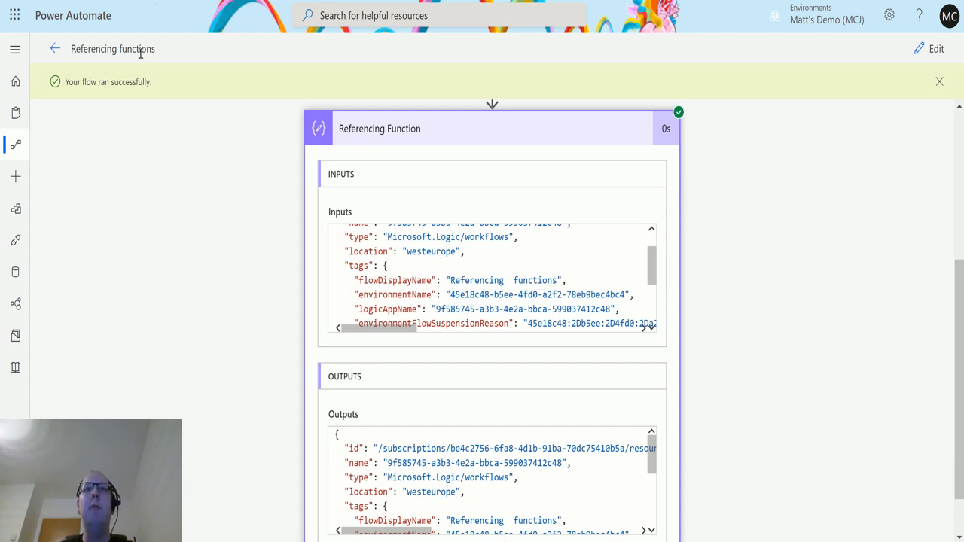
mouse_move(439, 378)
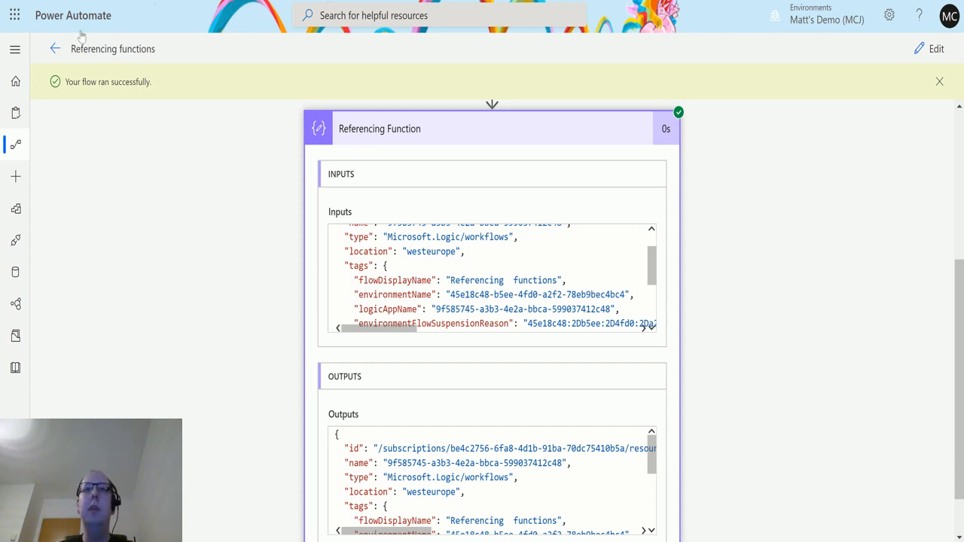
mouse_move(937, 48)
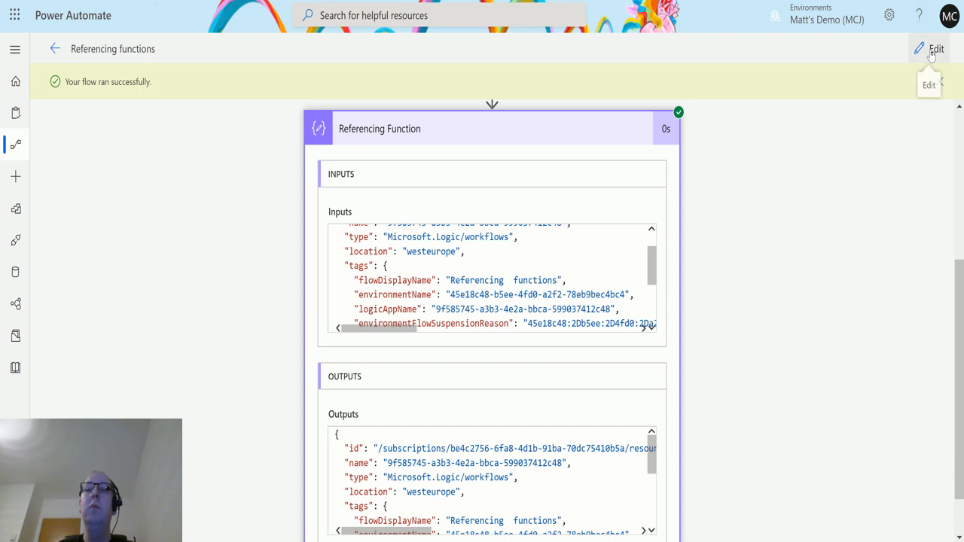
left_click(936, 48)
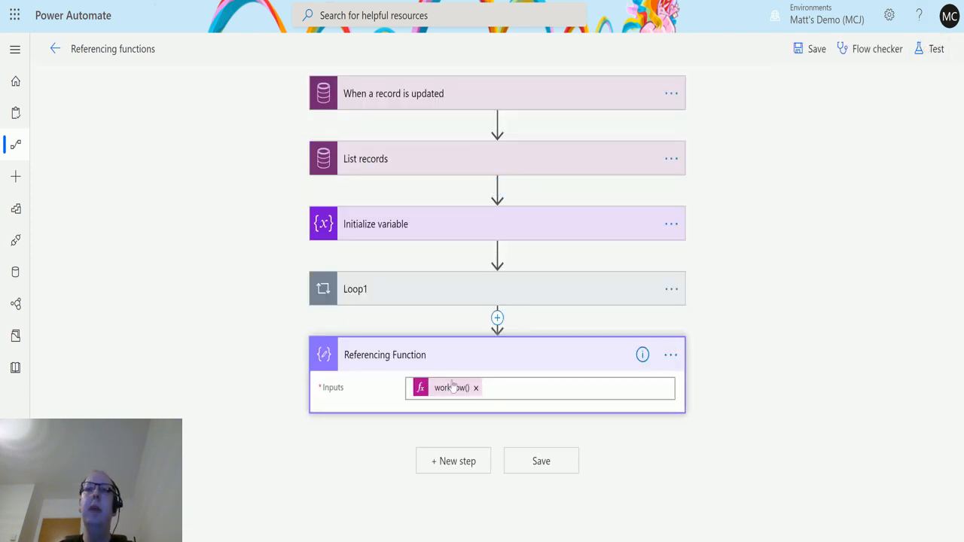
Edit the workflow() expression, appending .tags.flowDisplayName to return the flow name.
left_click(452, 387)
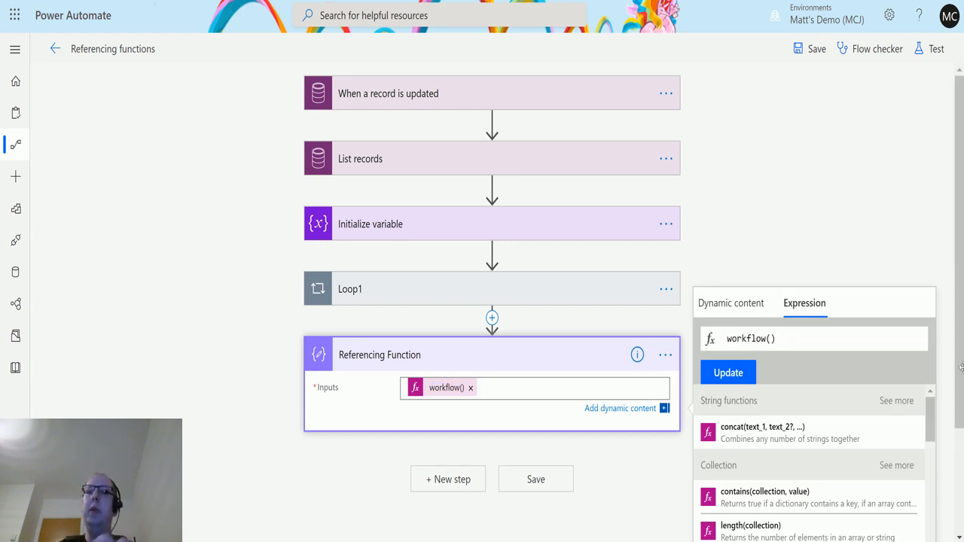
type(".at")
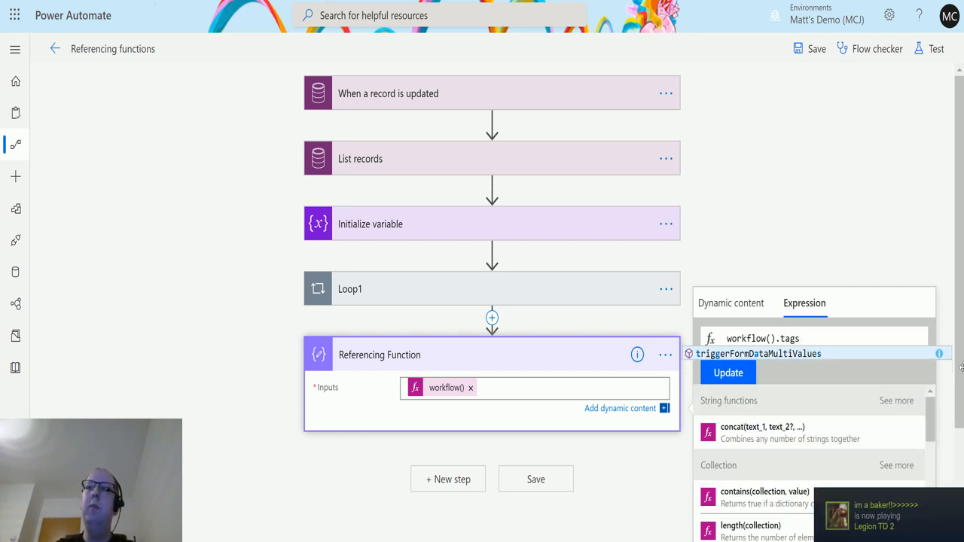
type(".flowDisplayName")
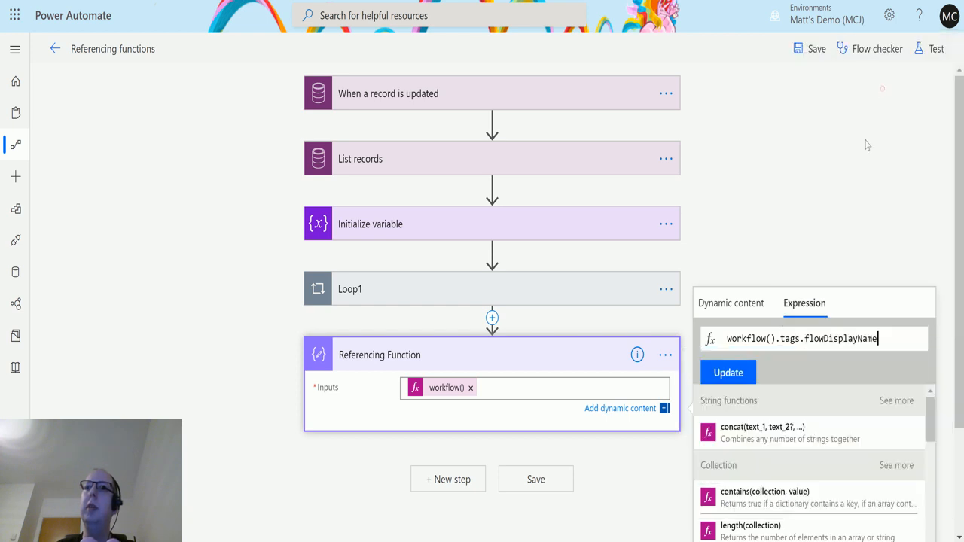
mouse_move(677, 368)
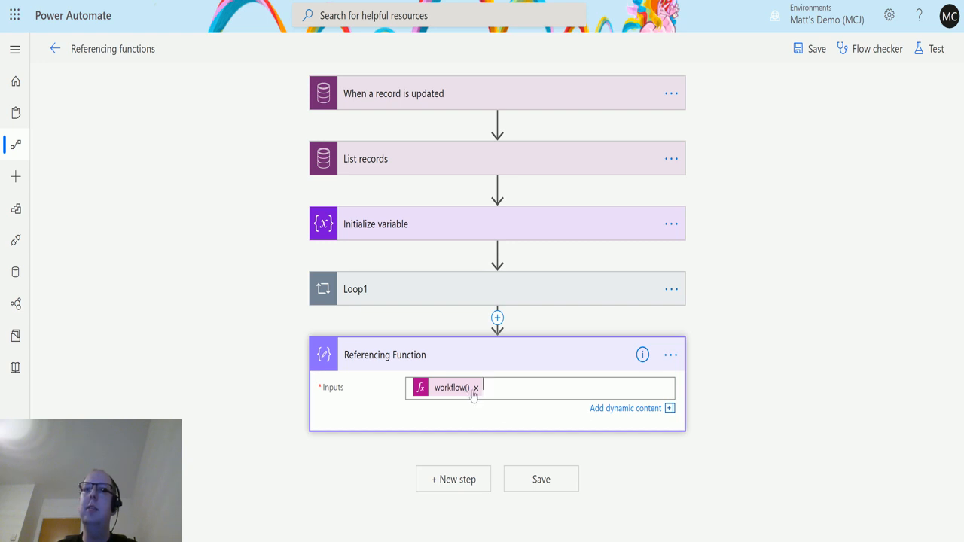
Save and retest with previous run data, confirming the output 'Referencing functions'.
left_click(936, 49)
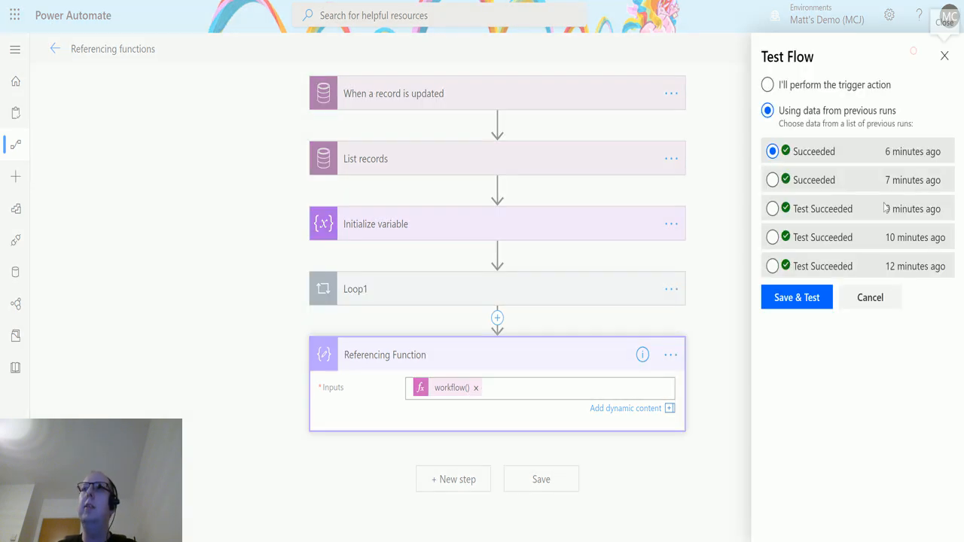
left_click(797, 297)
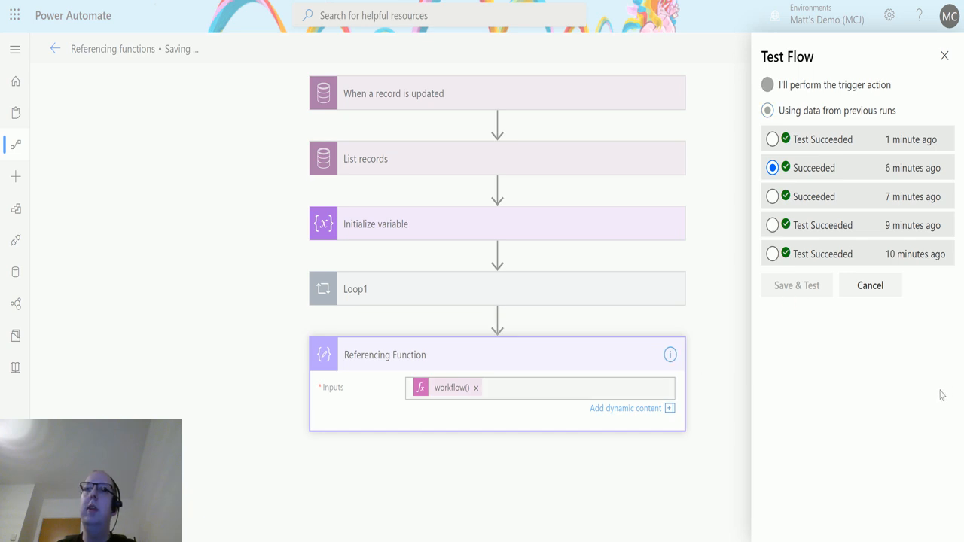
left_click(796, 285)
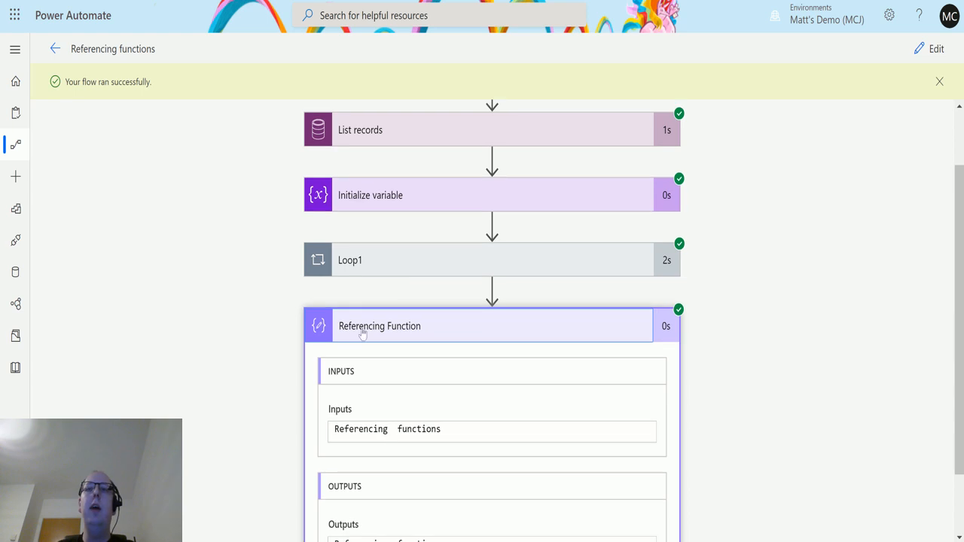
scroll("down", 3)
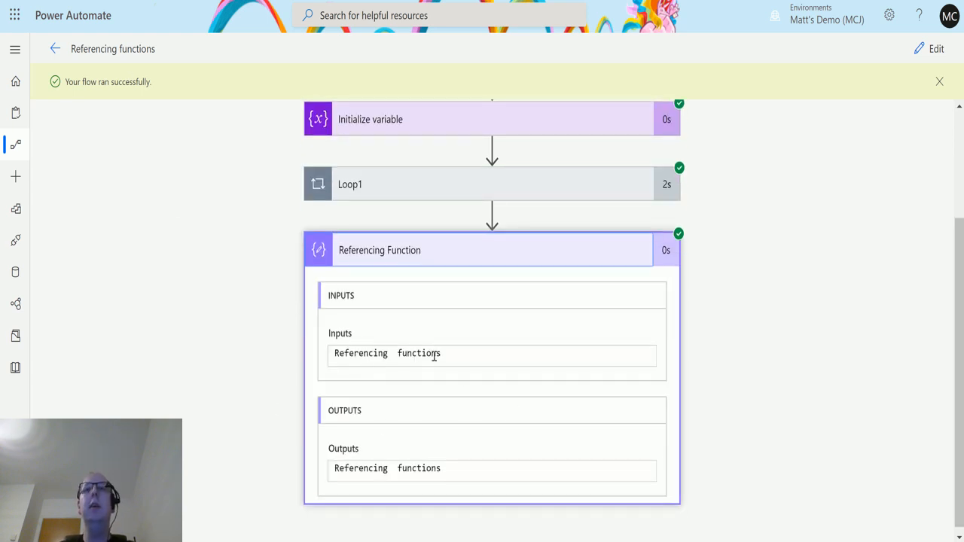
mouse_move(278, 464)
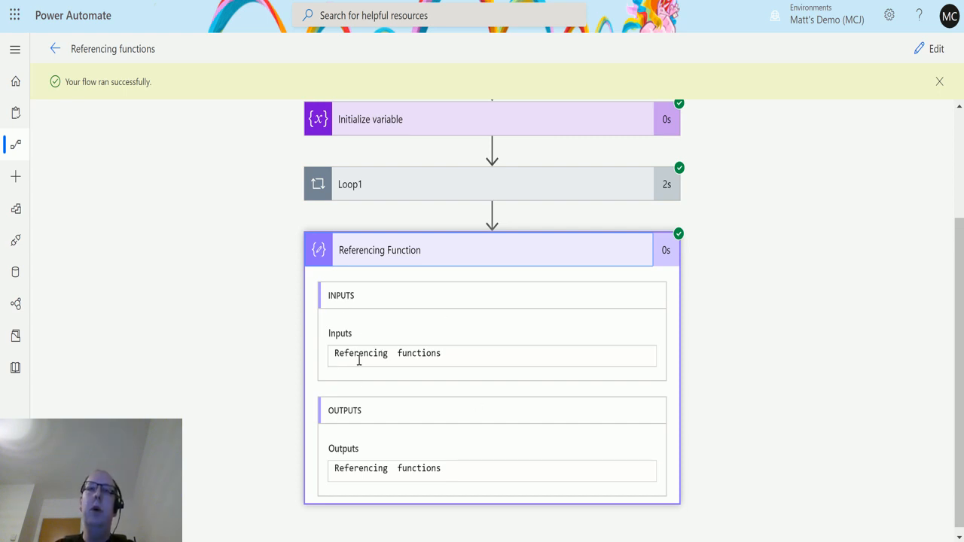
mouse_move(344, 387)
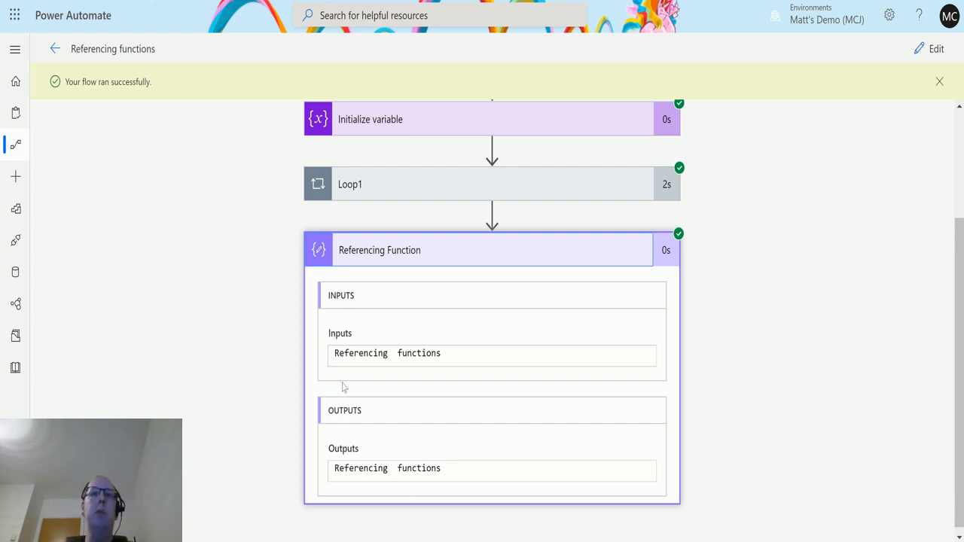
mouse_move(400, 379)
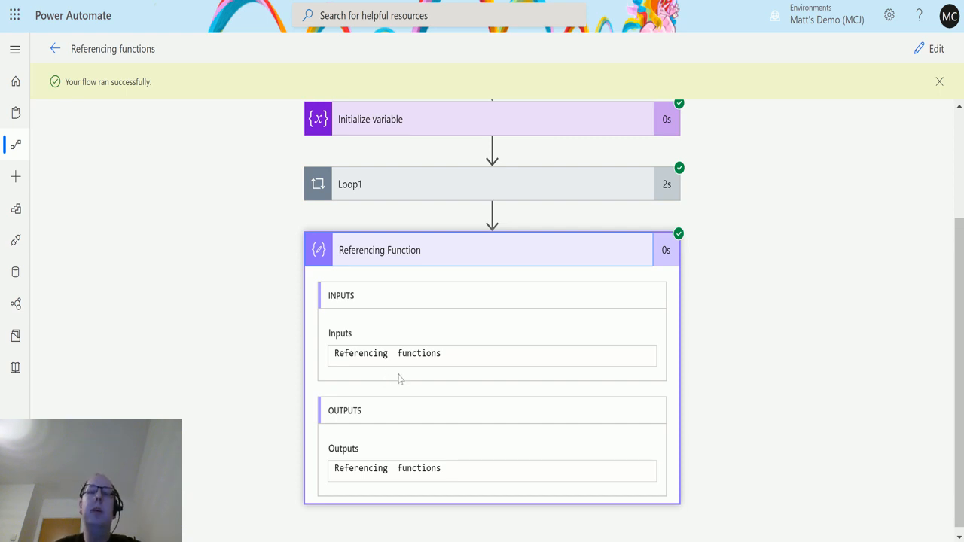
mouse_move(421, 535)
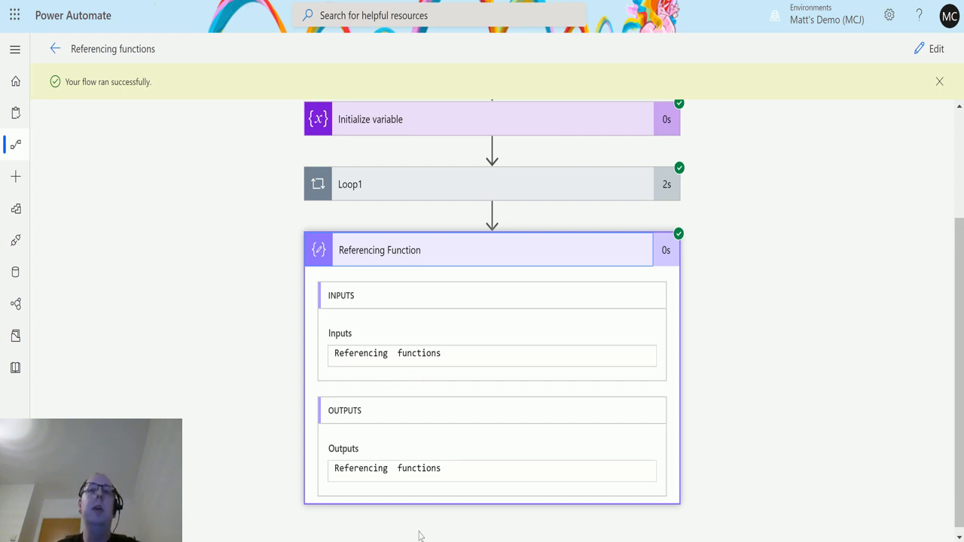
mouse_move(411, 399)
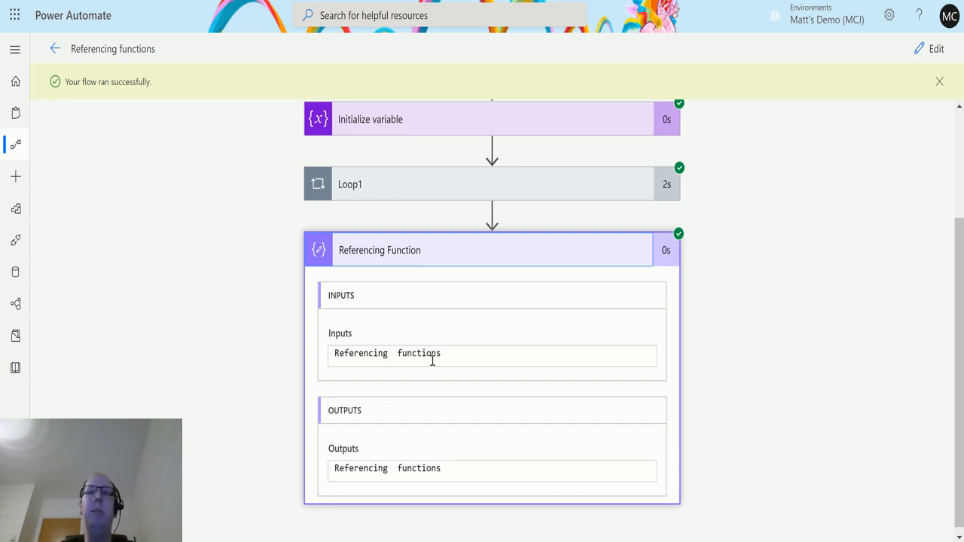
mouse_move(379, 405)
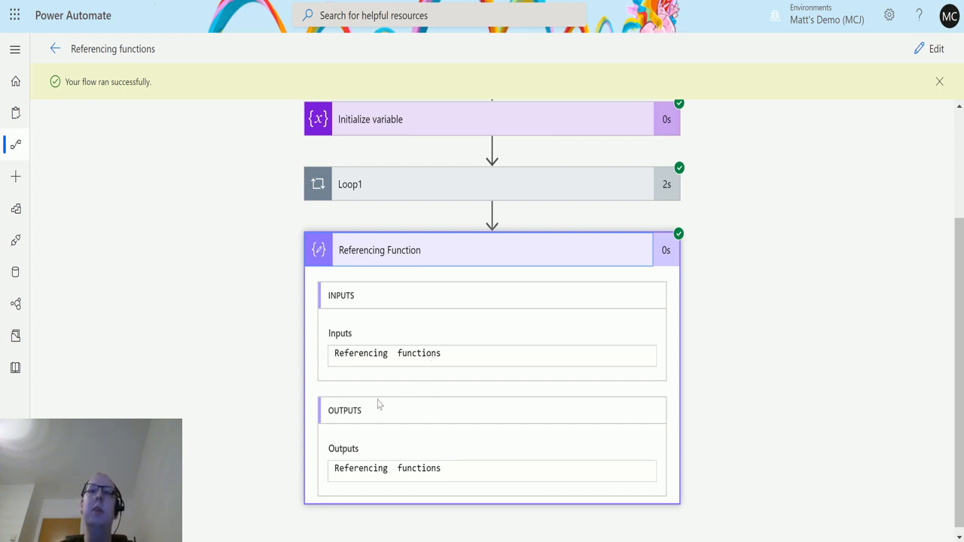
mouse_move(373, 395)
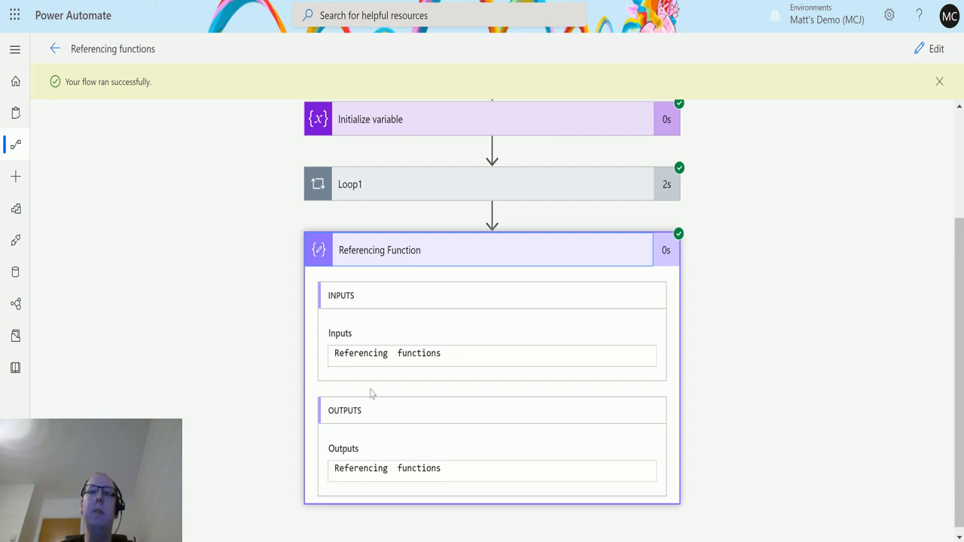
mouse_move(360, 336)
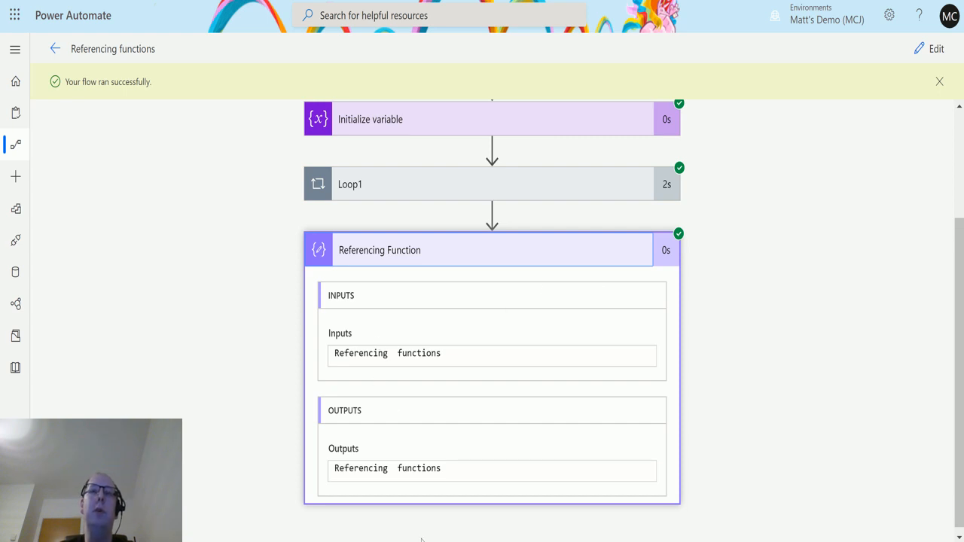
mouse_move(720, 358)
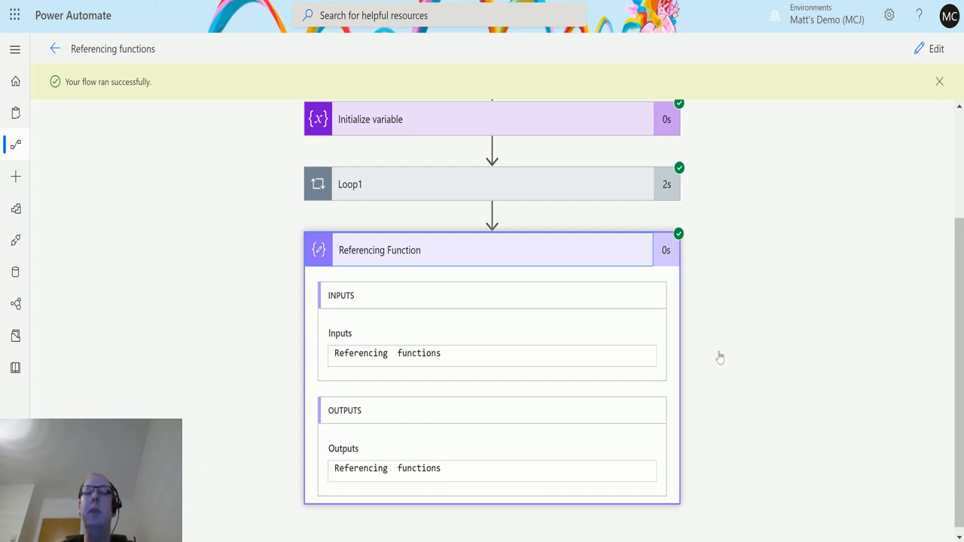
mouse_move(376, 362)
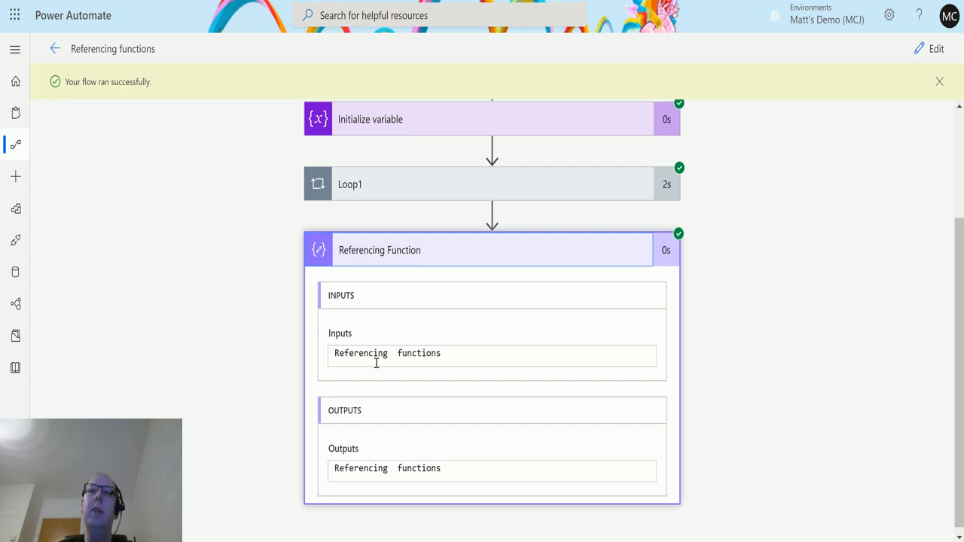
mouse_move(260, 323)
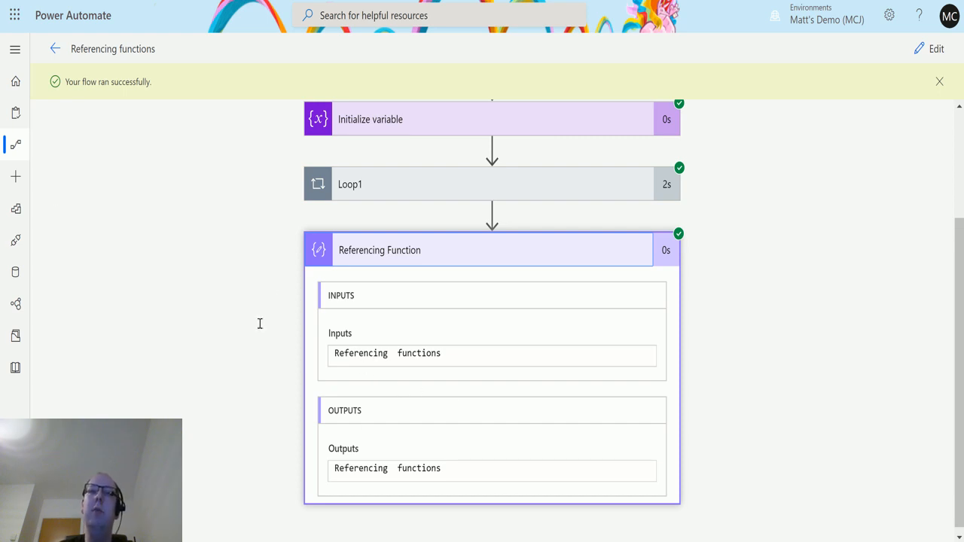
mouse_move(328, 277)
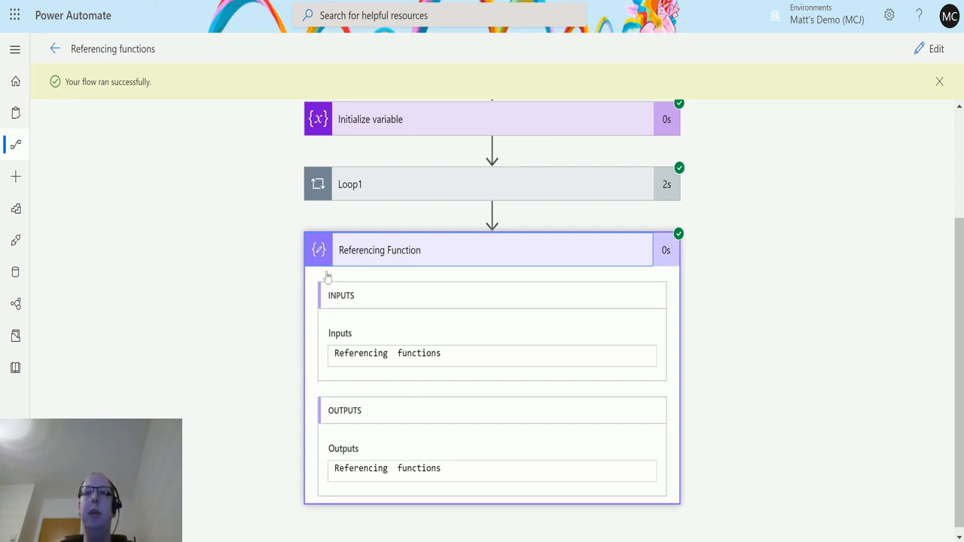
mouse_move(452, 375)
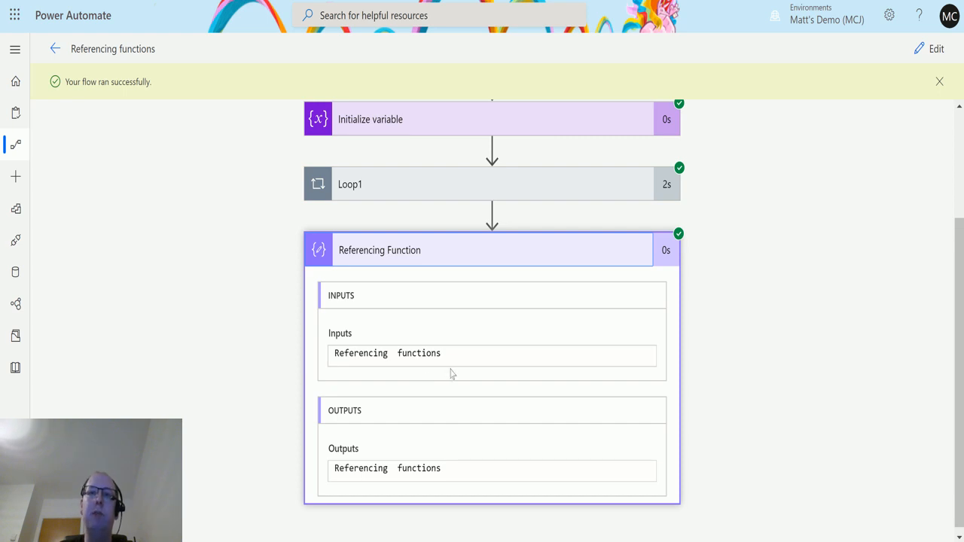
mouse_move(207, 300)
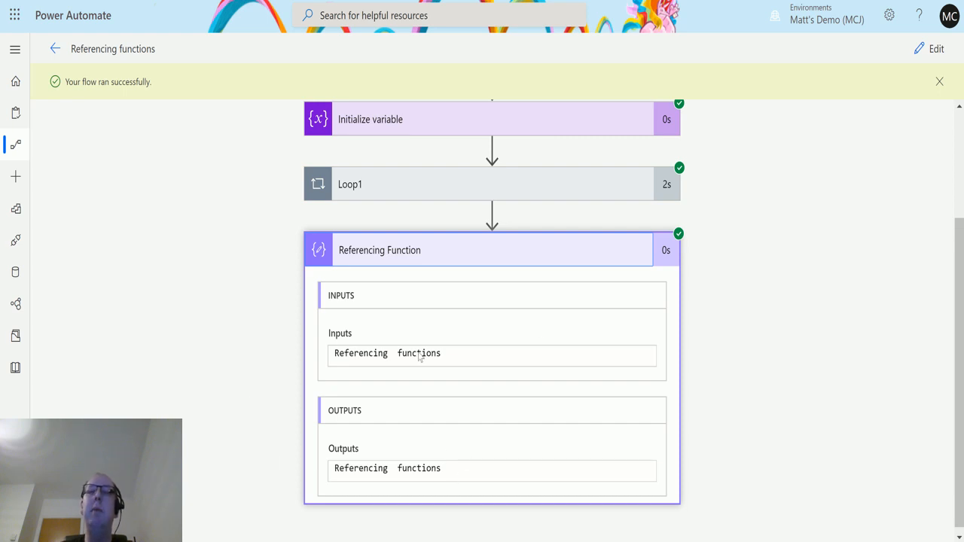
mouse_move(407, 415)
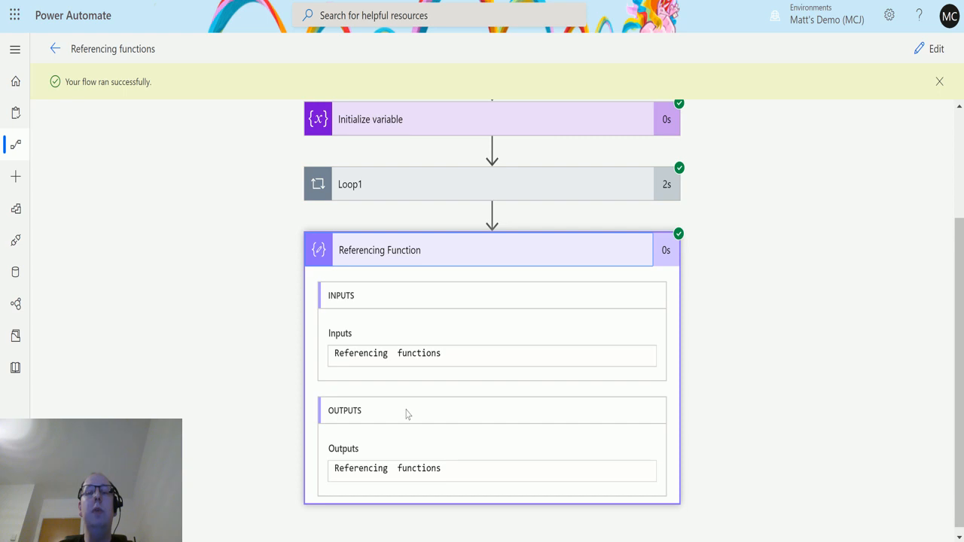
mouse_move(441, 405)
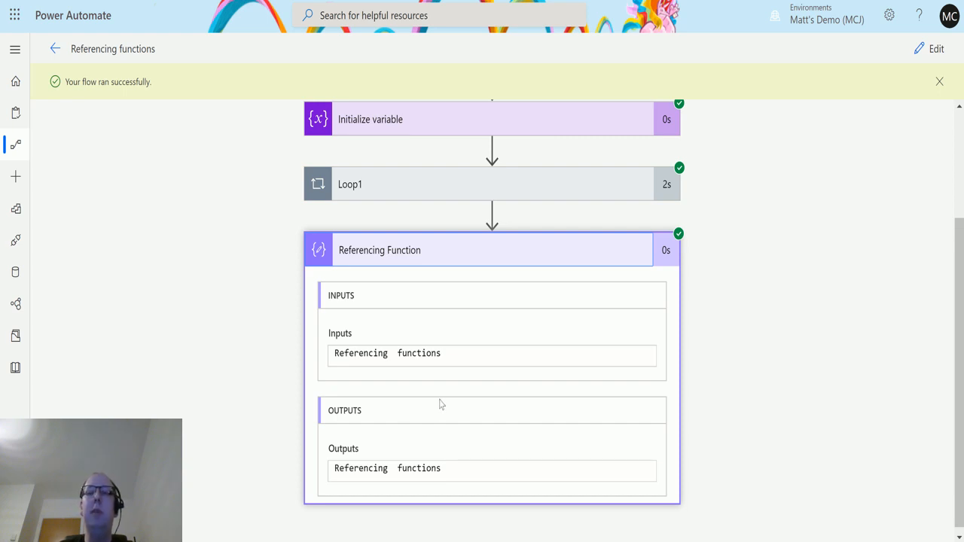
mouse_move(378, 394)
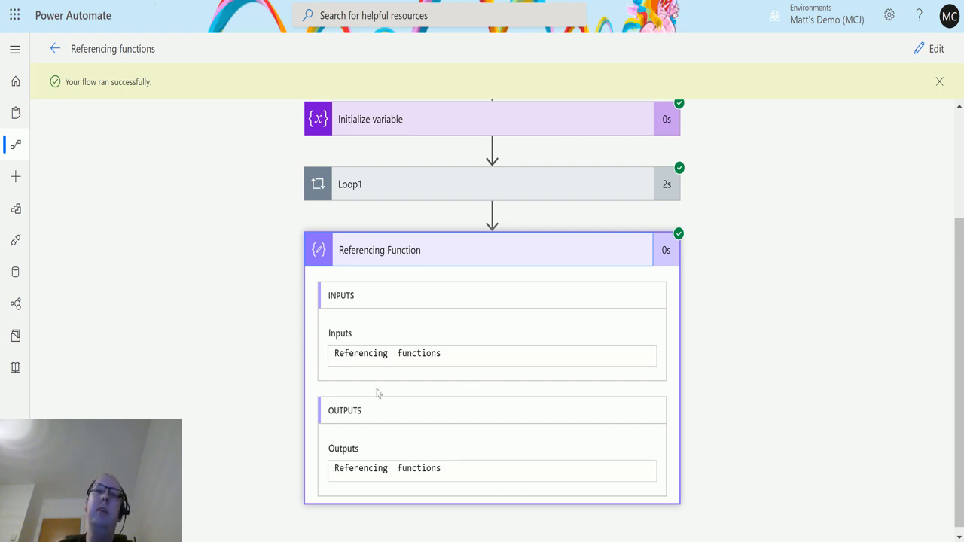
mouse_move(398, 347)
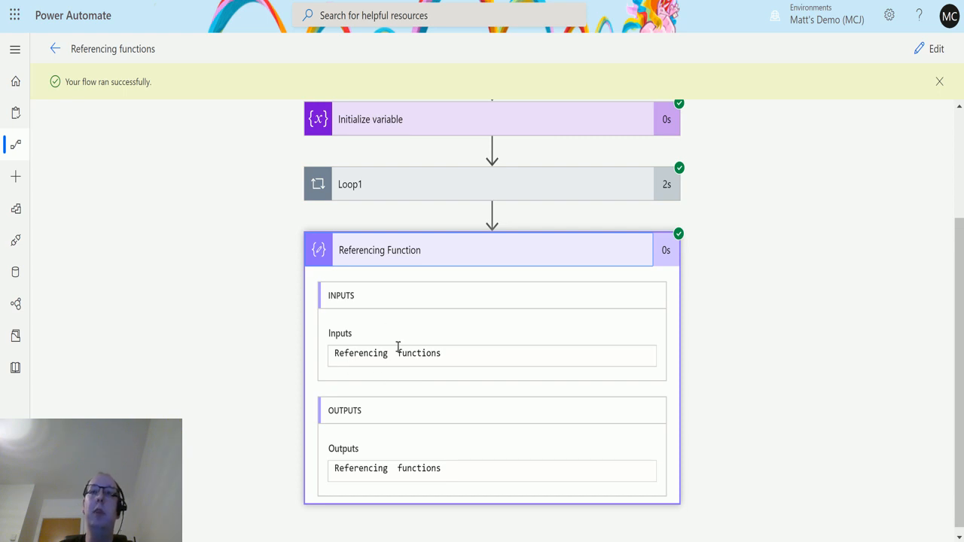
mouse_move(305, 366)
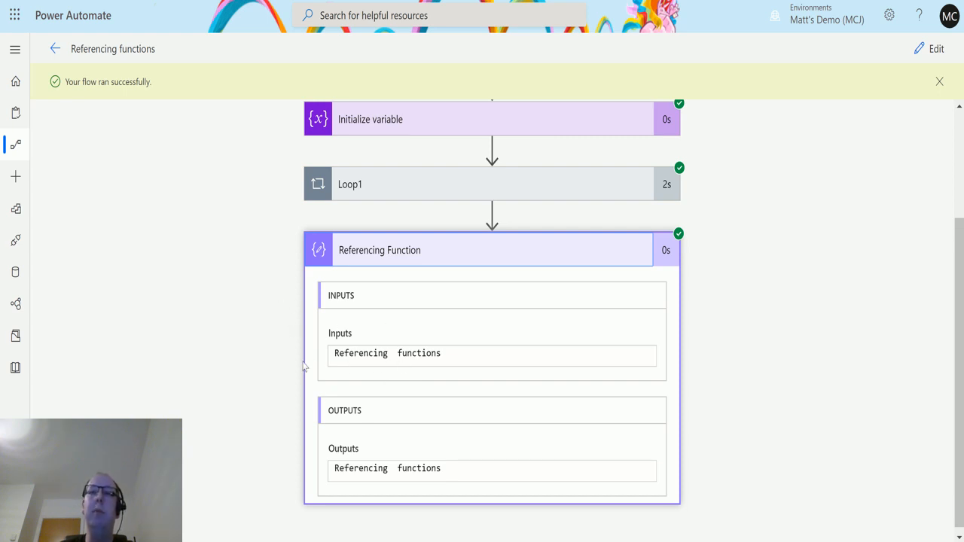
mouse_move(361, 404)
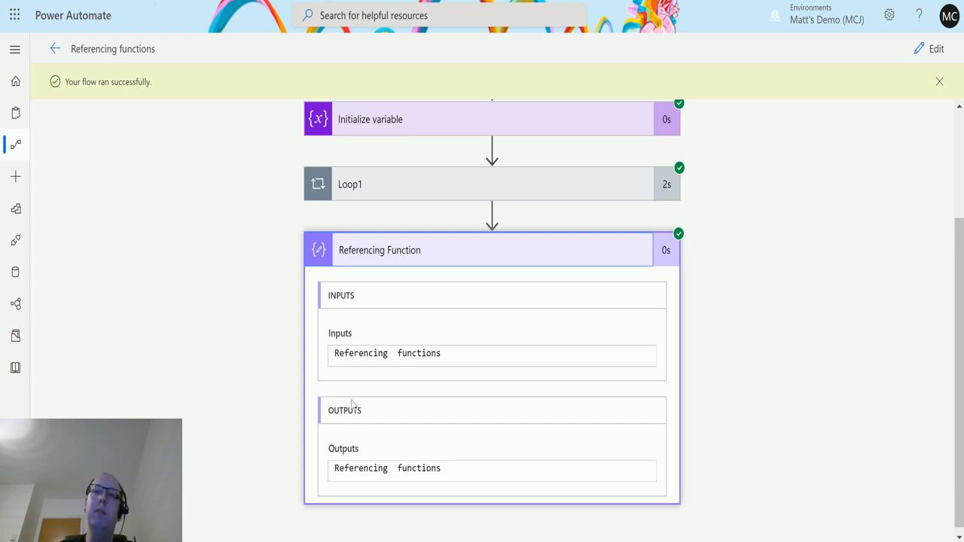
mouse_move(355, 401)
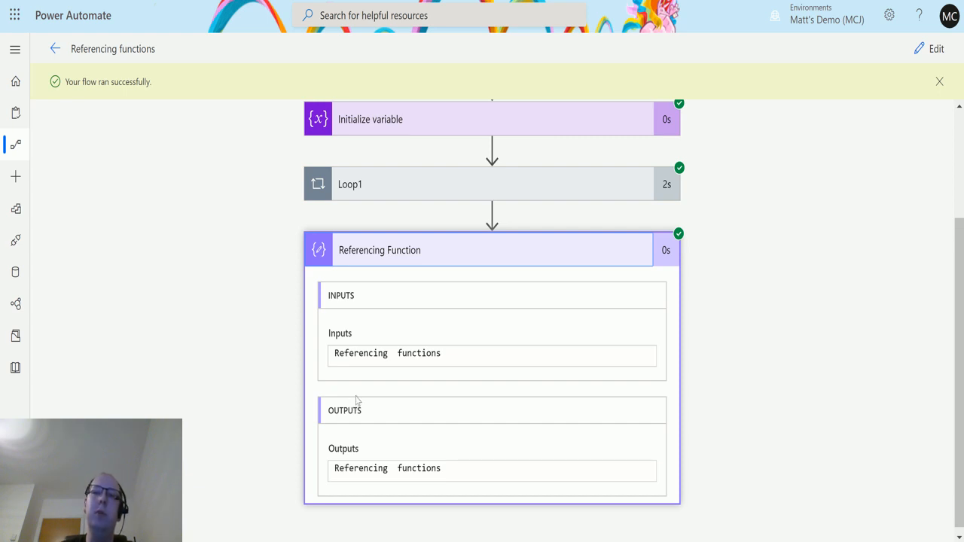